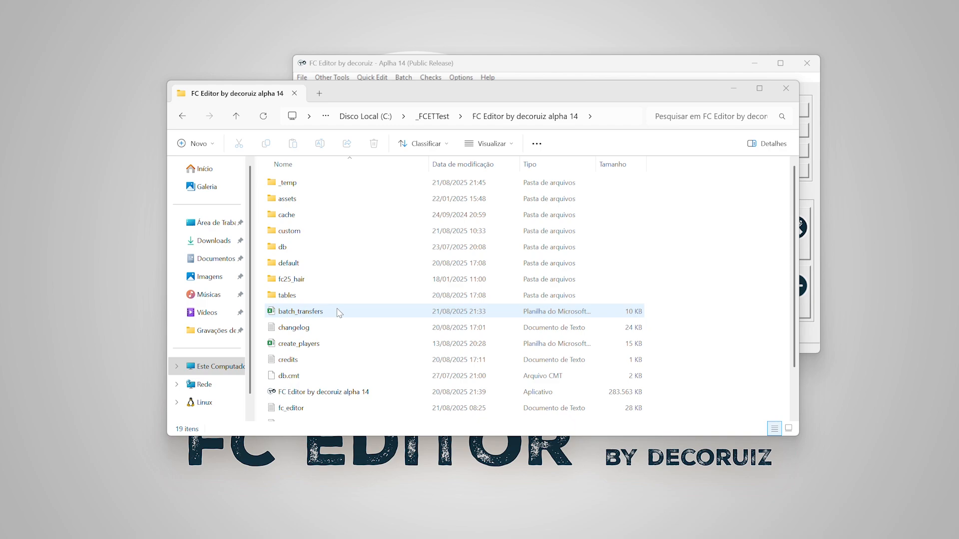
Select the batch_transfers spreadsheet in the FC Editor alpha 14 folder
click(299, 311)
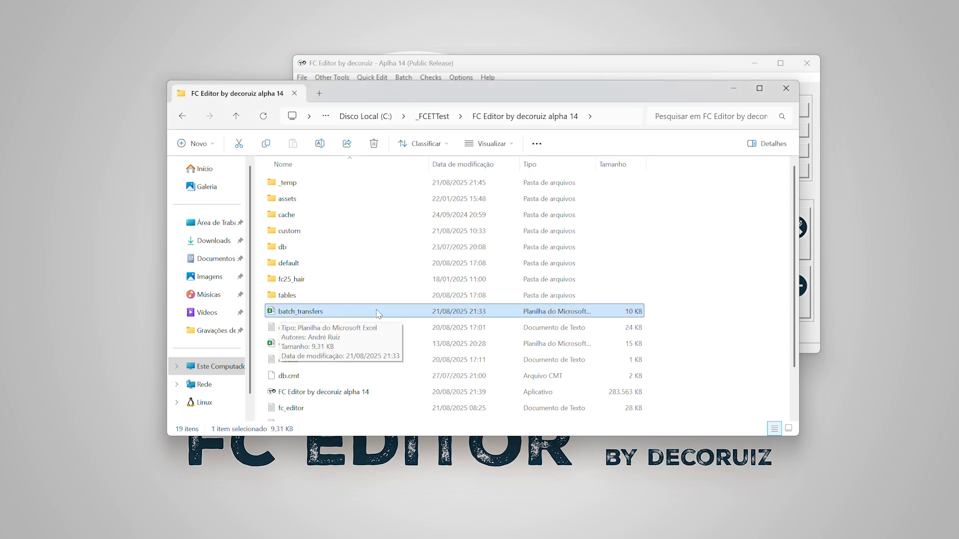
double_click(300, 312)
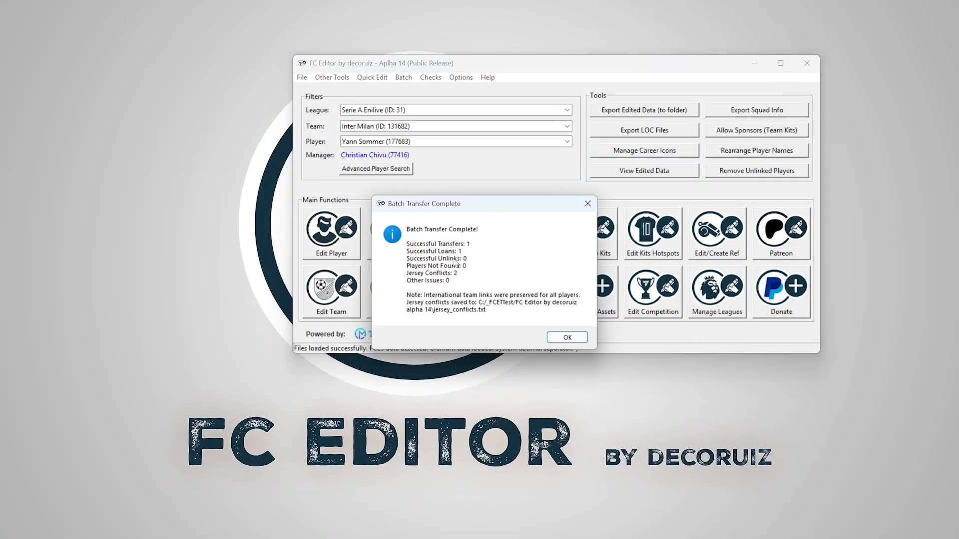
Dismiss the batch transfer summary reporting one transfer and one loan
click(565, 337)
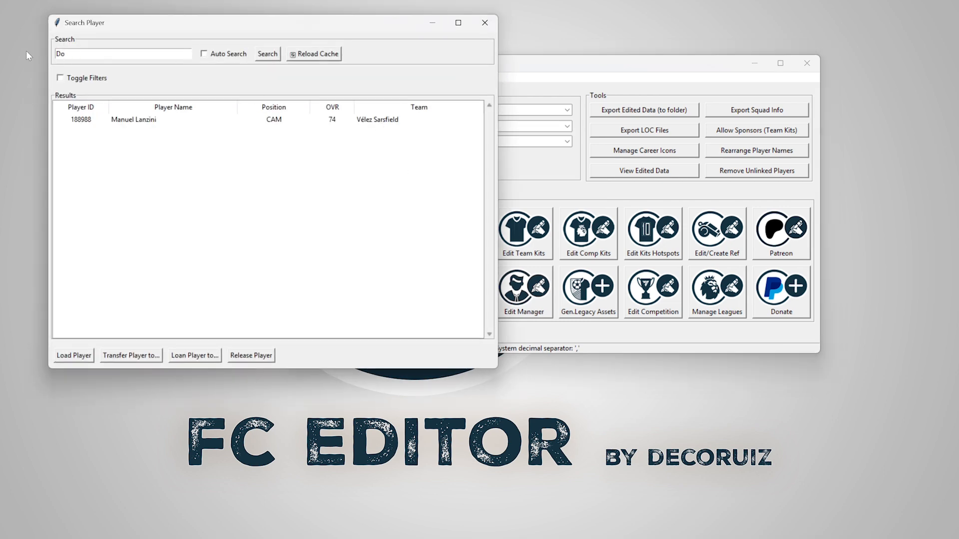
Search the player database for 'Douglas Luiz' to verify his transfer
text(Douglas Luiz)
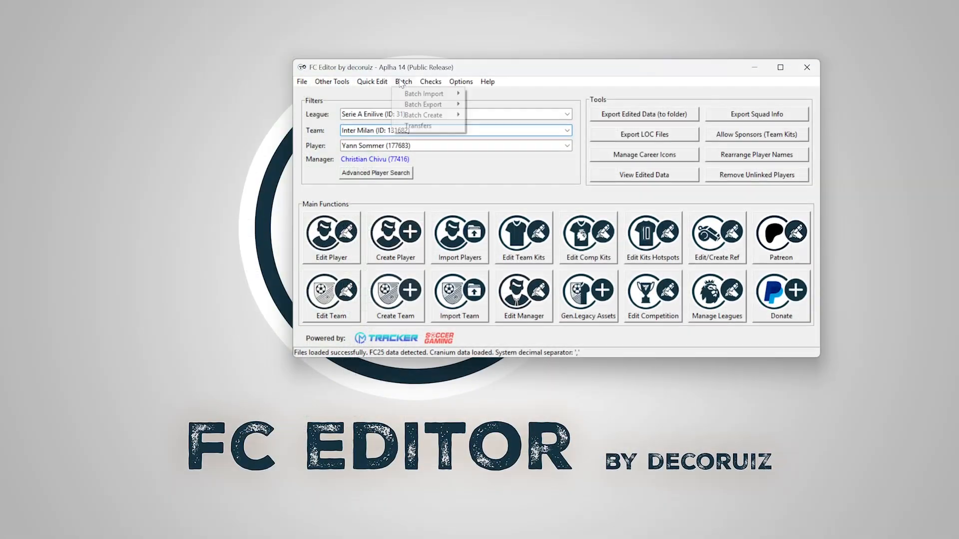
Run a Full Squad Update from batch_transfers - Inter.xlsx, replacing all Inter Milan players
click(417, 126)
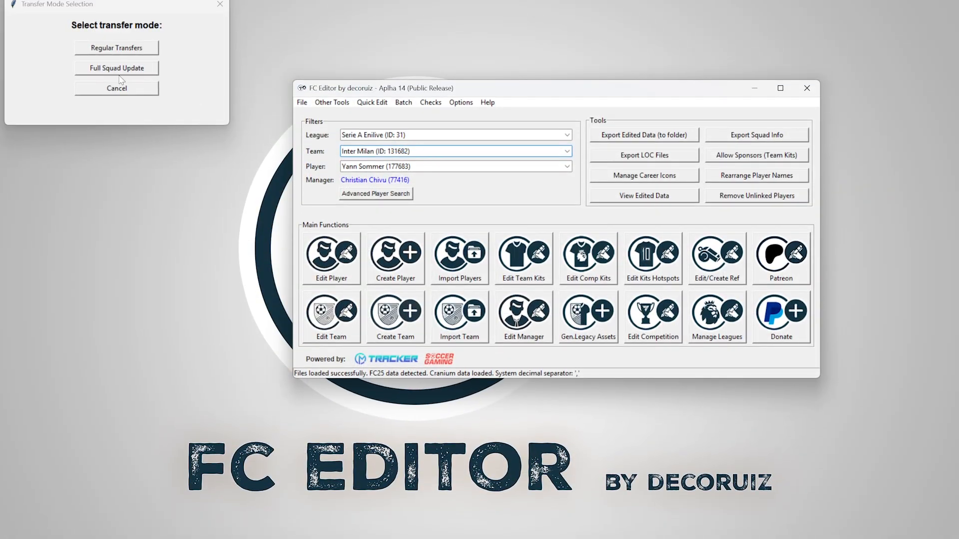
click(115, 68)
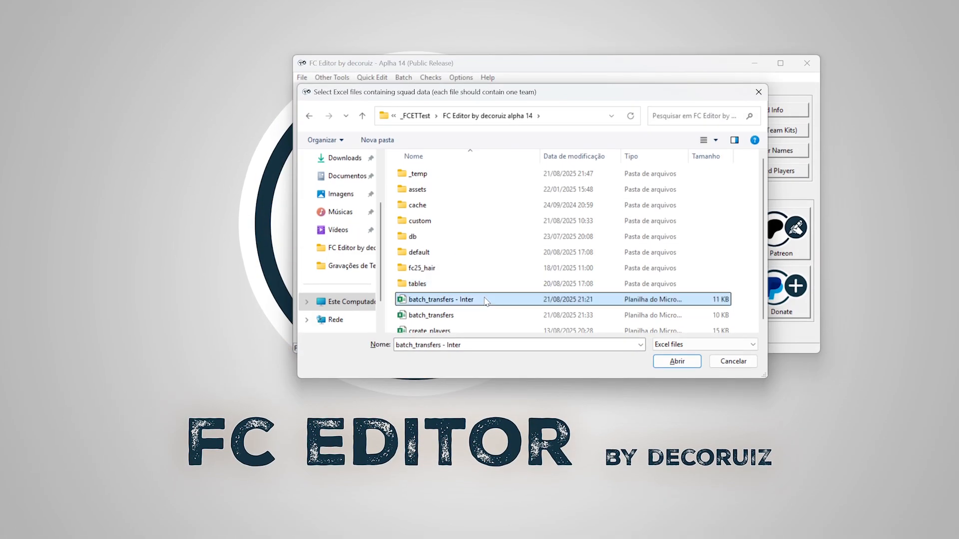
click(676, 362)
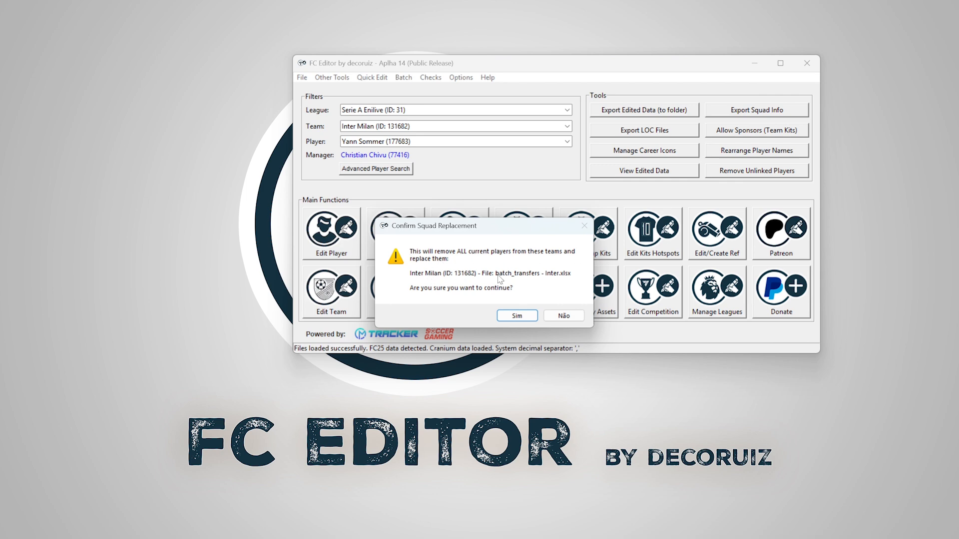
click(516, 315)
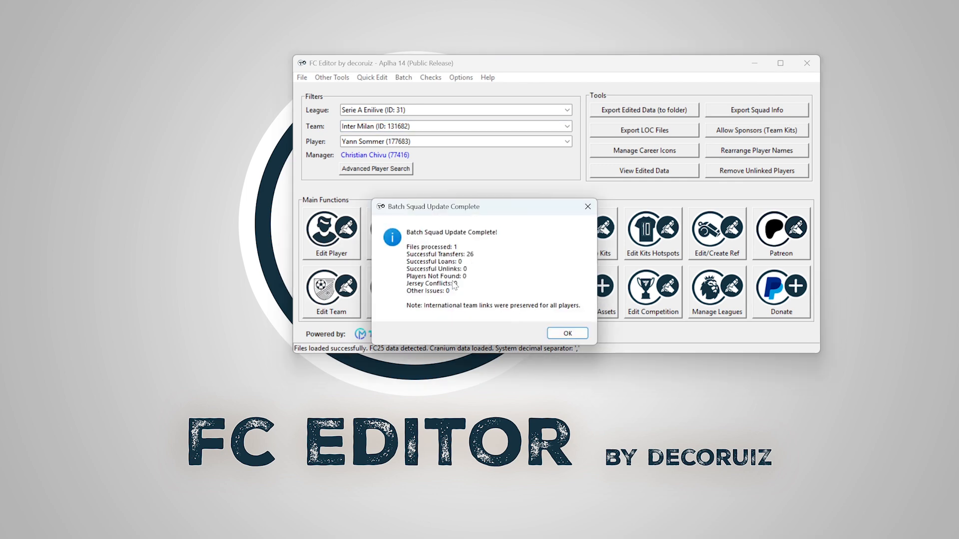
Dismiss the 26-transfer summary and close Inter Milan's team details after reviewing the squad
click(565, 333)
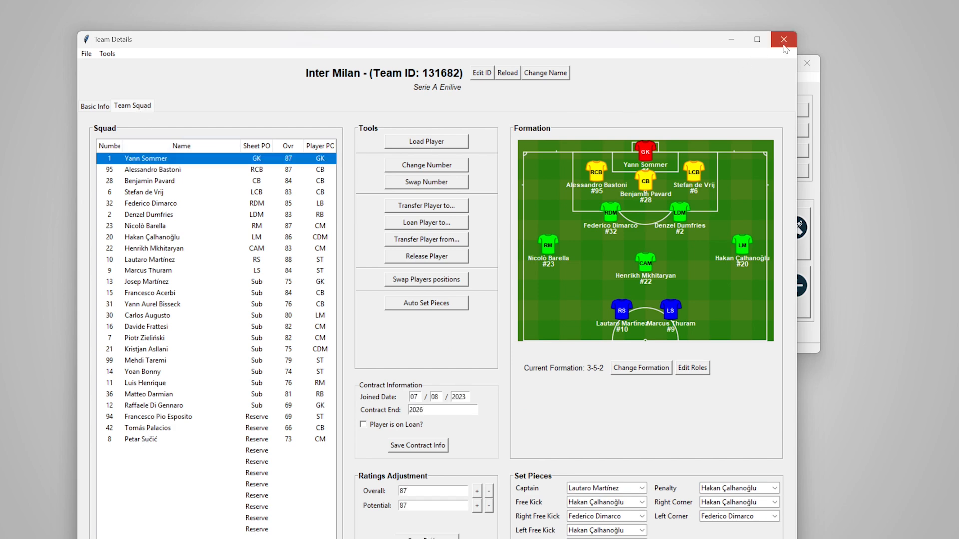
click(784, 39)
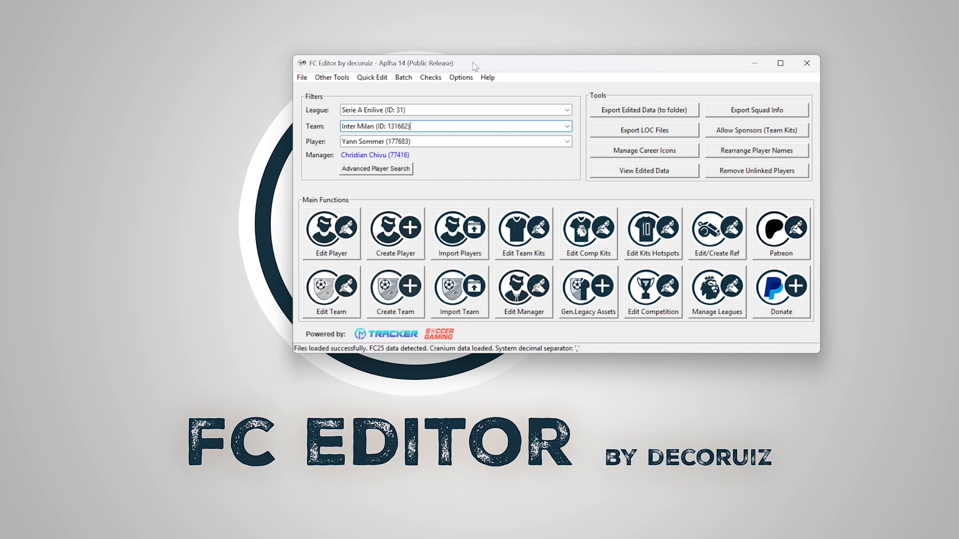